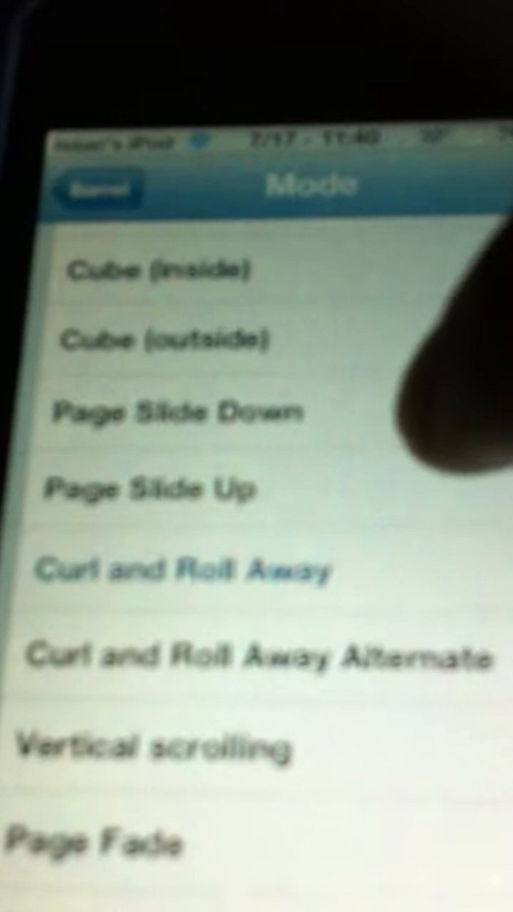
scroll(up, 3)
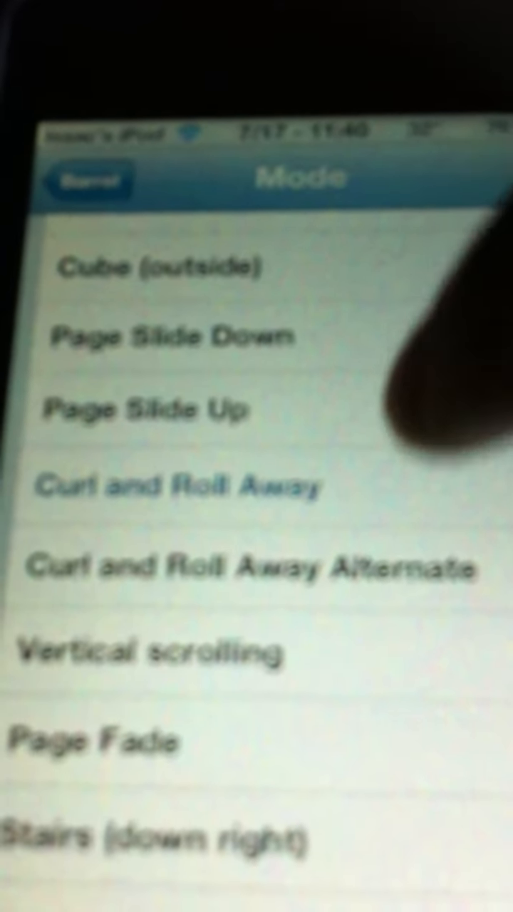